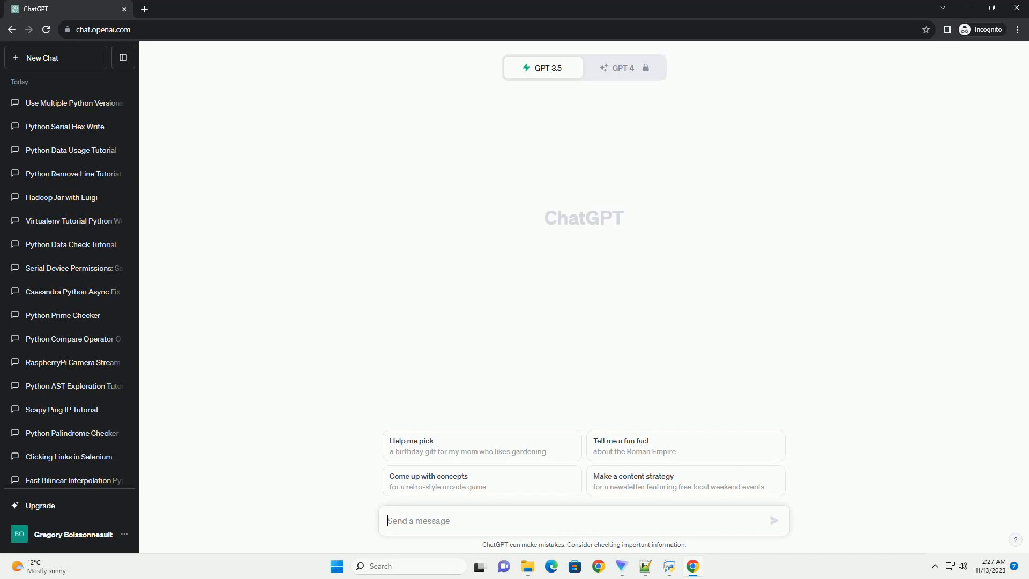
Ask ChatGPT for a Python web scraping tutorial with Beautiful Soup in a new chat
{"action": "left_click", "coordinate": [773, 520]}
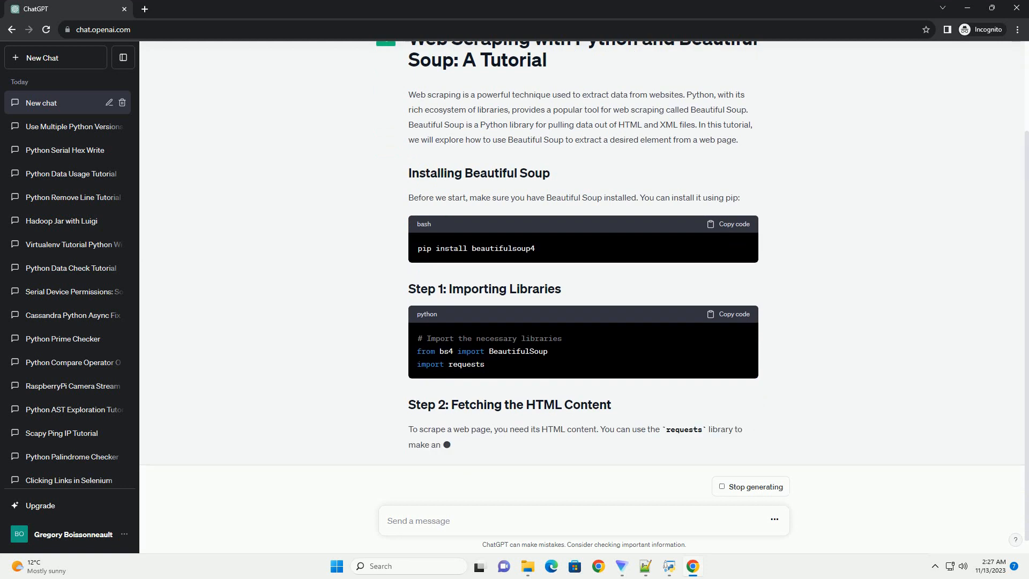
Scroll the chat to follow the HTML-fetching, Beautiful Soup object and h1 lookup steps as they generate
{"action": "scroll", "scroll_direction": "down", "scroll_amount": 3}
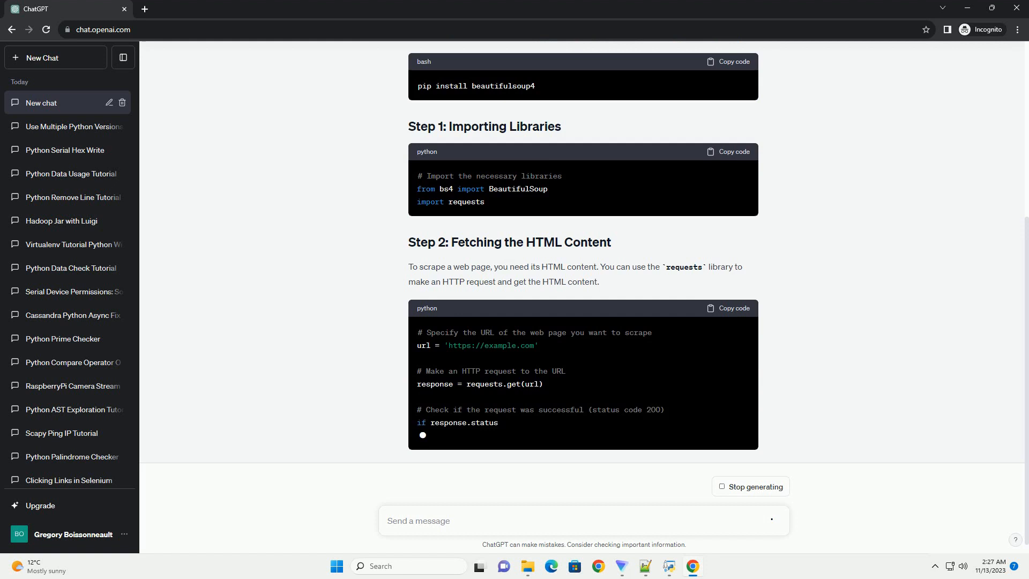
{"action": "scroll", "scroll_direction": "down", "scroll_amount": 3}
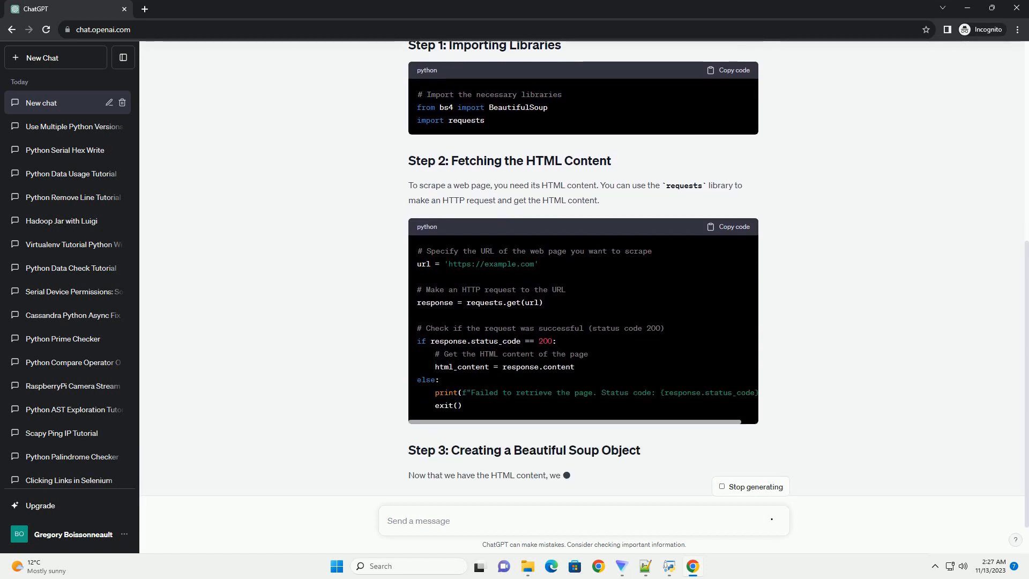
{"action": "scroll", "scroll_direction": "down", "scroll_amount": 3}
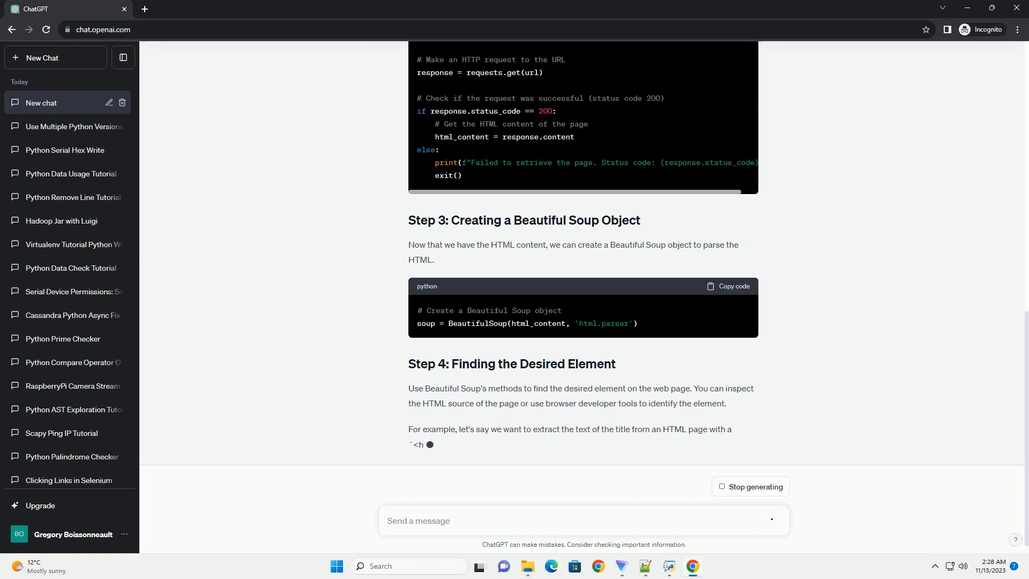
{"action": "scroll", "scroll_direction": "down", "scroll_amount": 3}
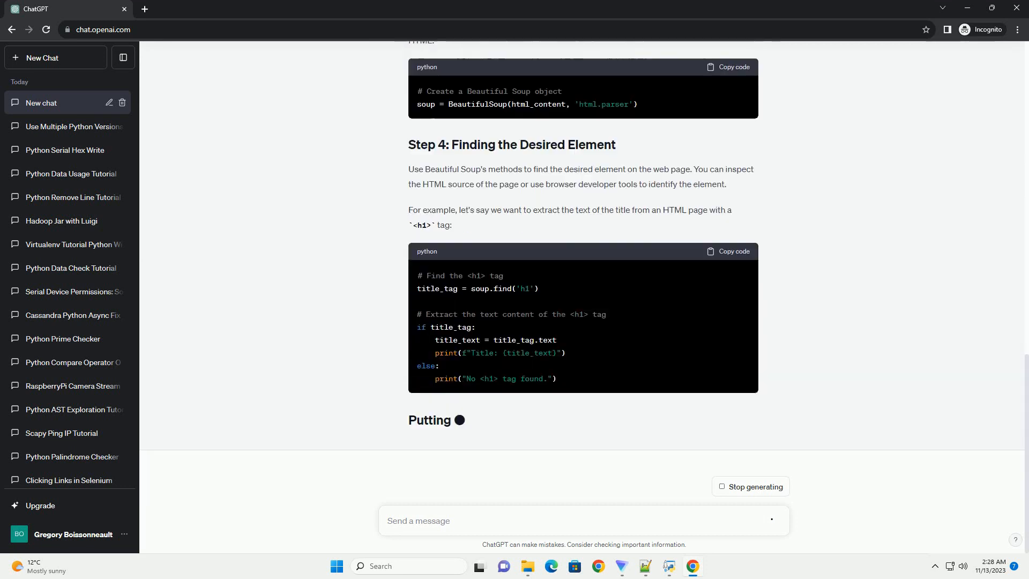
Scroll down to follow the 'Putting it All Together' complete-code listing as it generates
{"action": "scroll", "scroll_direction": "down", "scroll_amount": 3}
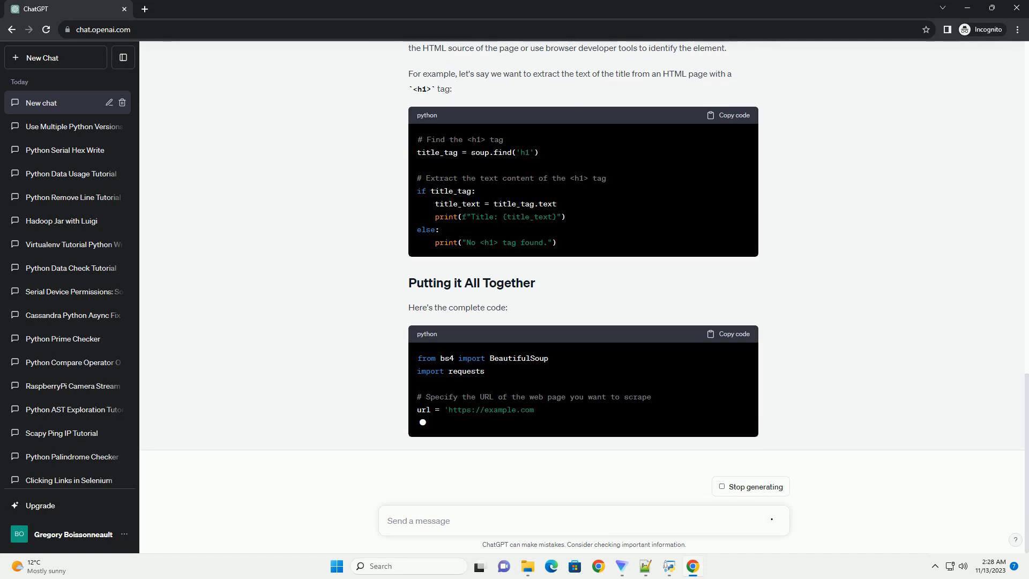
{"action": "scroll", "scroll_direction": "down", "scroll_amount": 3}
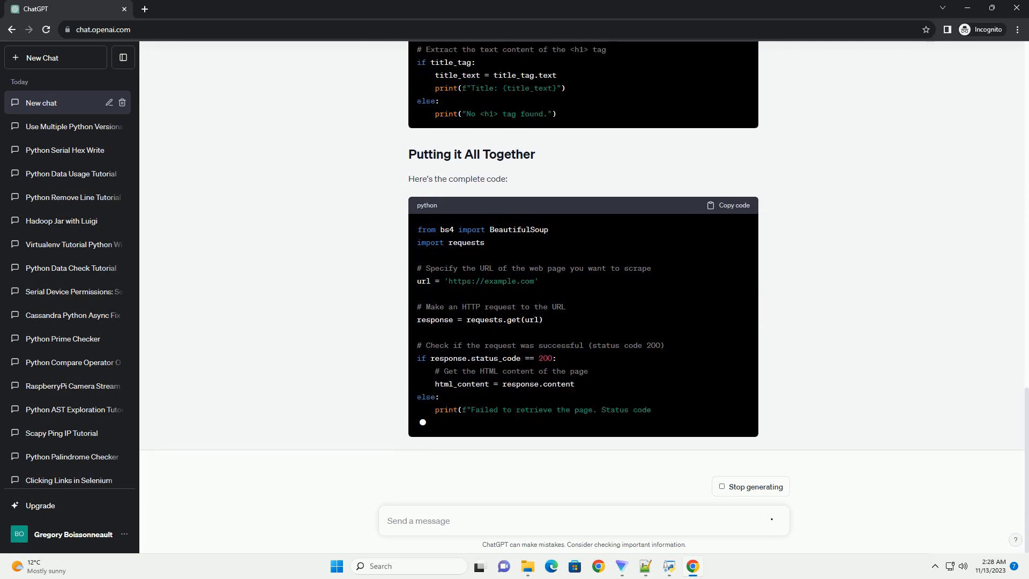
{"action": "scroll", "scroll_direction": "down", "scroll_amount": 3}
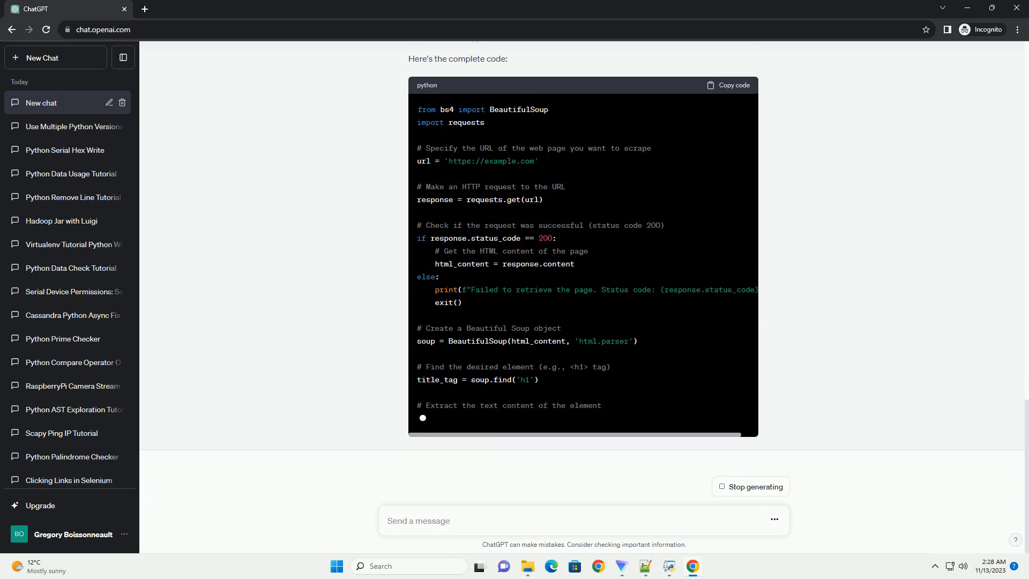